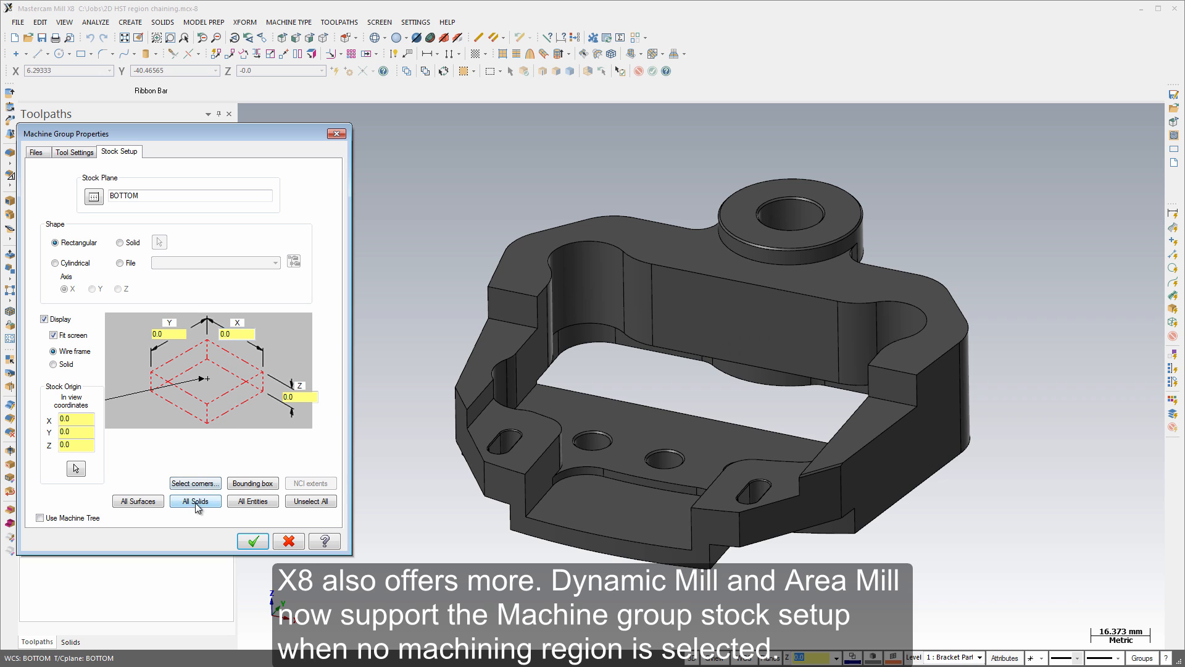
# - Size the Stock Setup box around all solids of the bracket
pyautogui.click(195, 502)
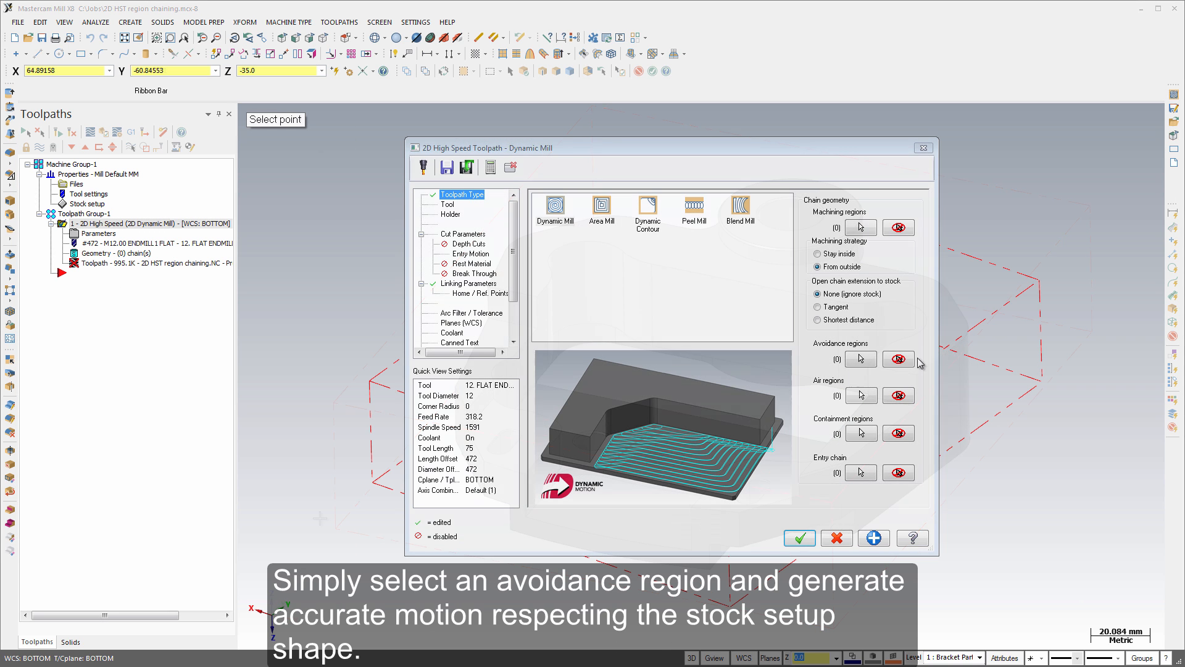
# - Begin an avoidance region and pick the bracket's top face in solid chaining mode
pyautogui.click(861, 358)
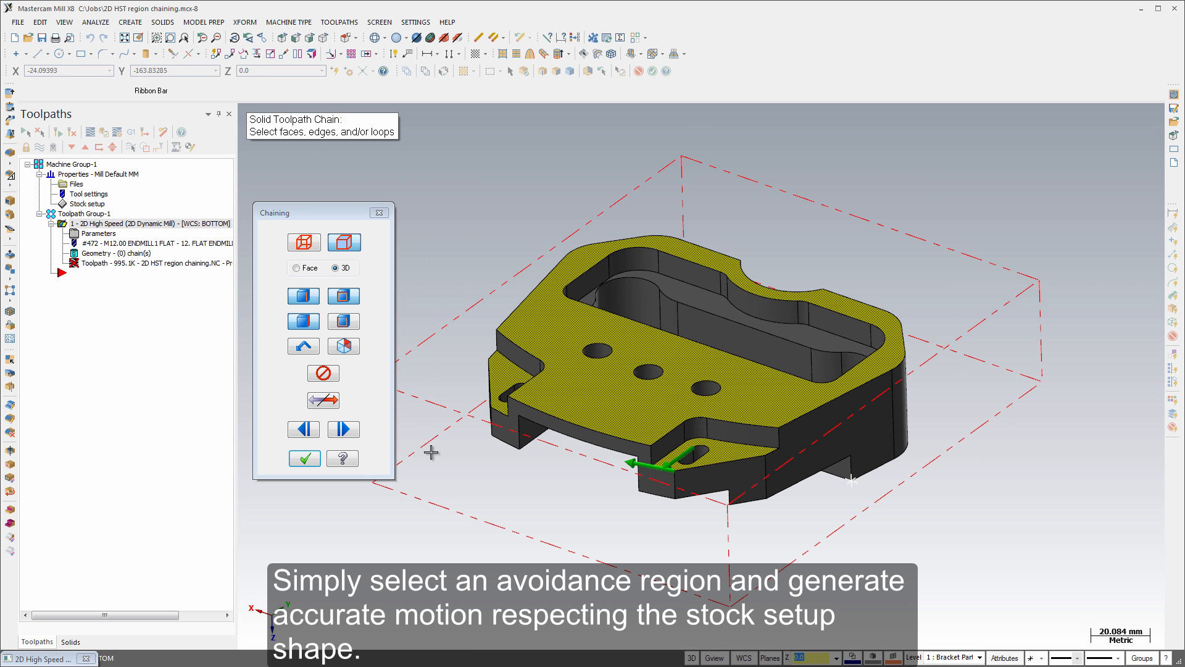
pyautogui.click(303, 457)
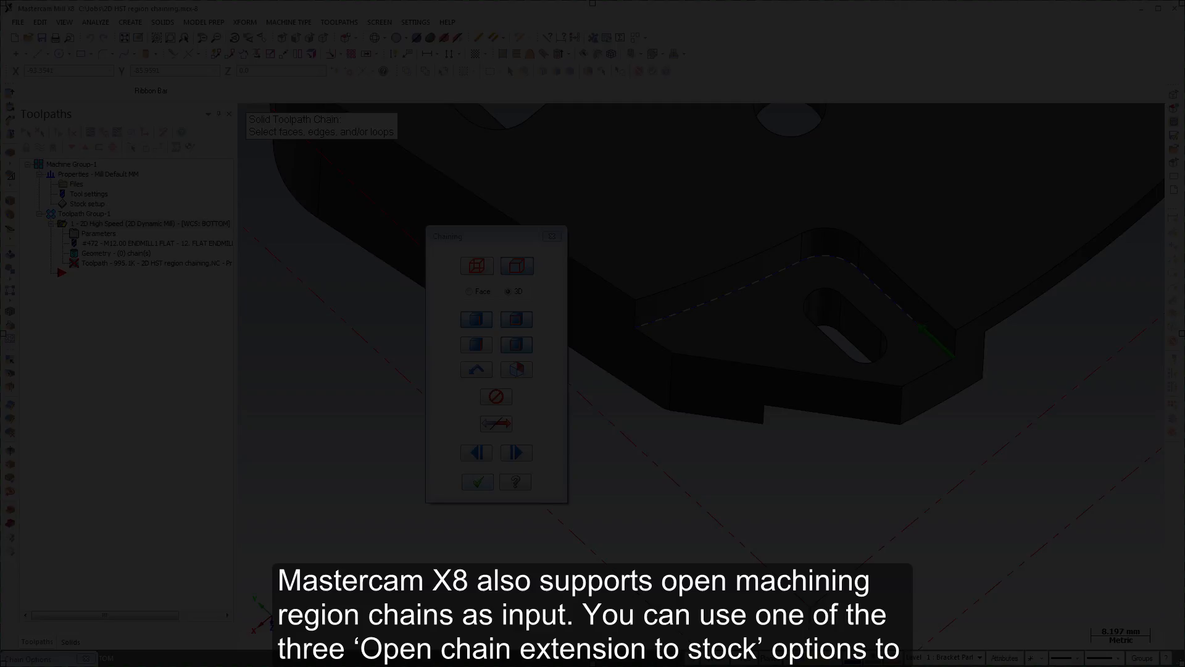
# - Accept the avoidance region chain so the Dynamic Mill toolpath regenerates
pyautogui.click(477, 482)
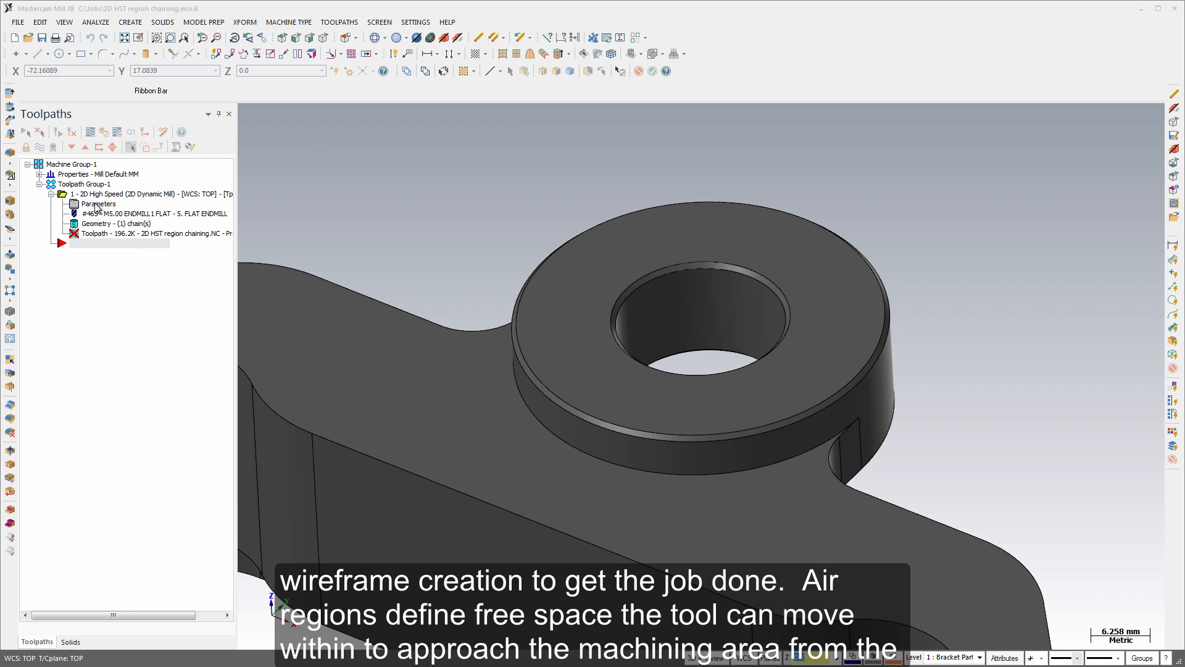
# - Add the boss's hole edge as one air region on the first toolpath's Toolpath Type page
pyautogui.doubleClick(99, 203)
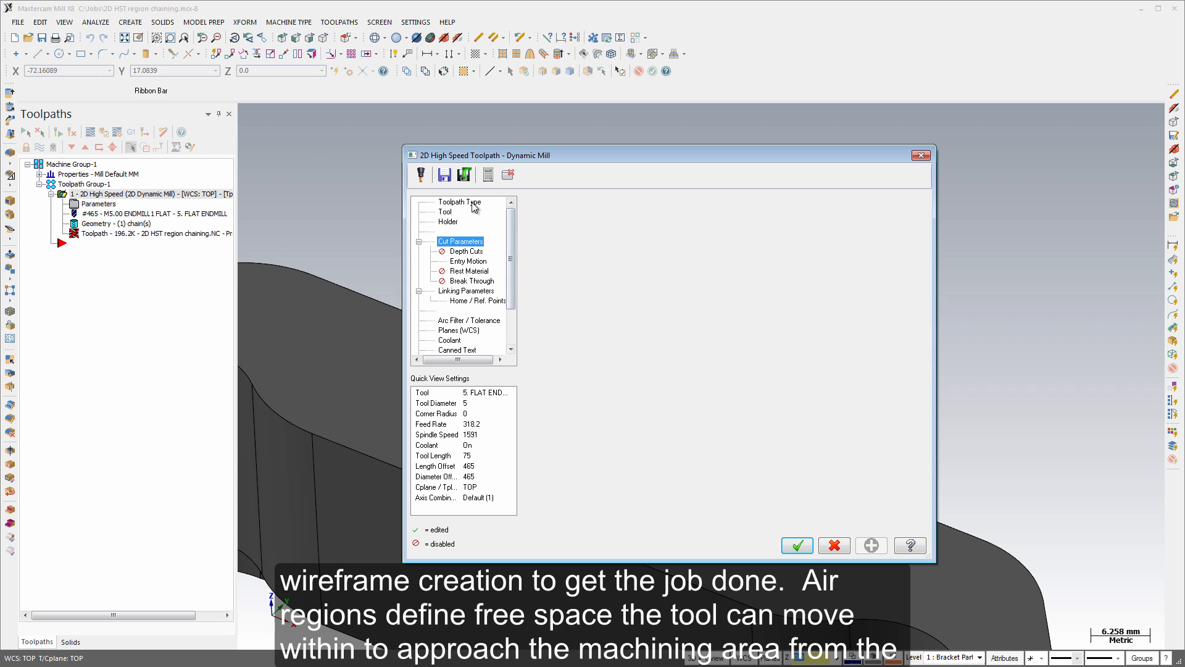
pyautogui.click(460, 203)
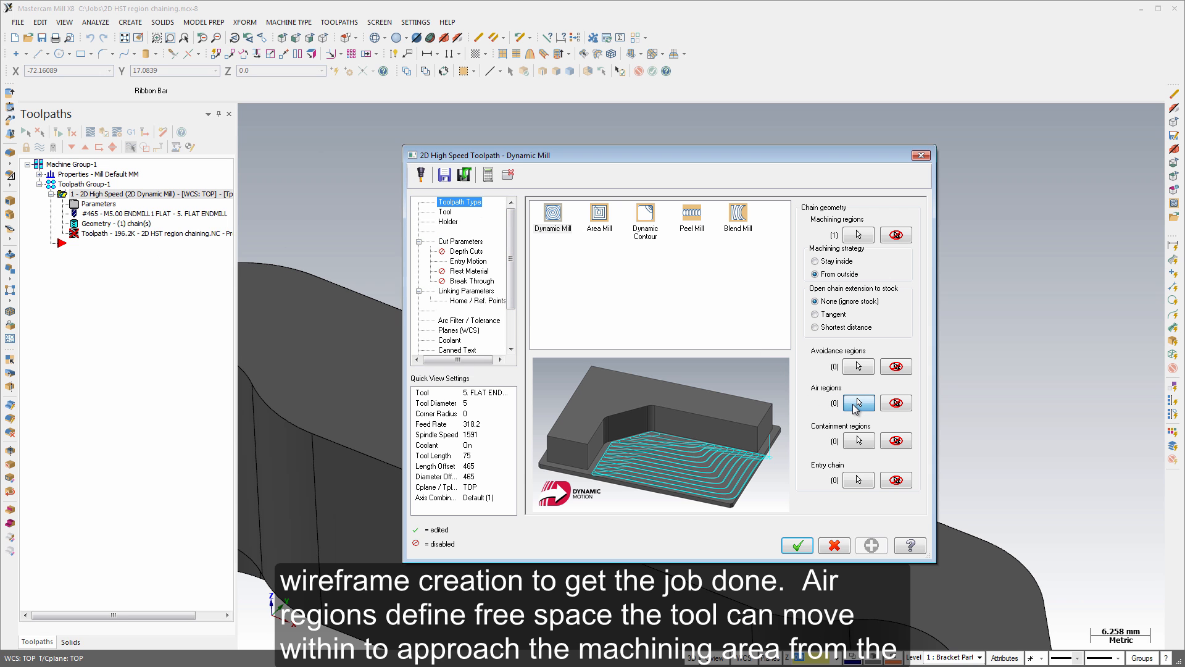
pyautogui.click(858, 403)
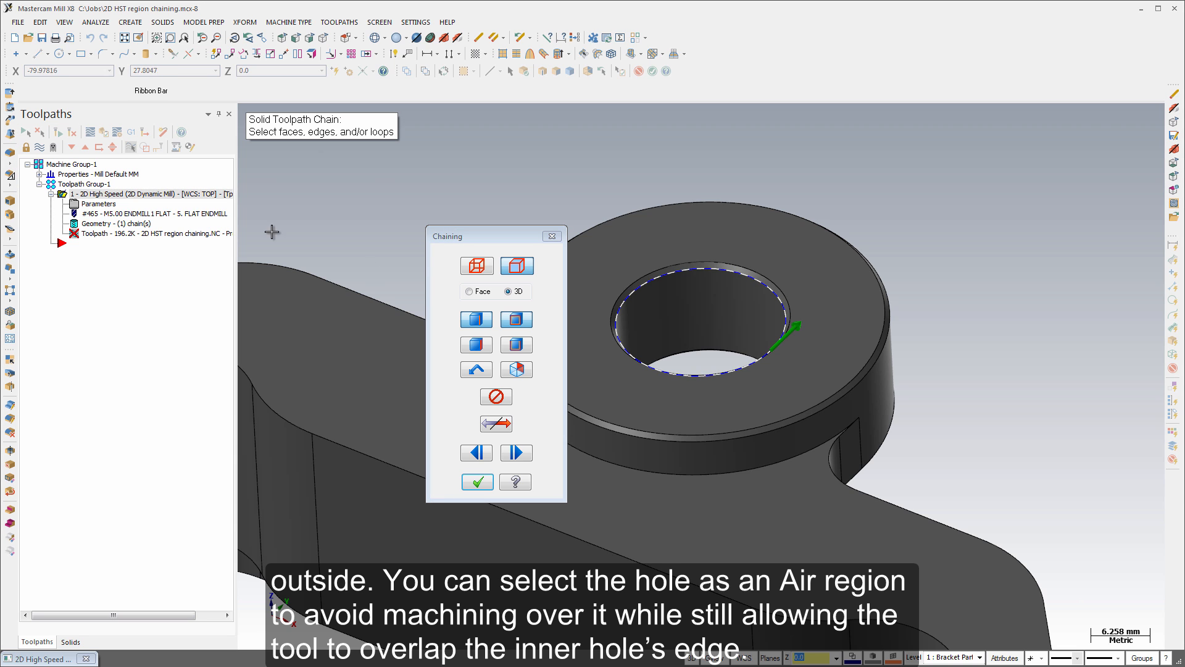
pyautogui.click(477, 482)
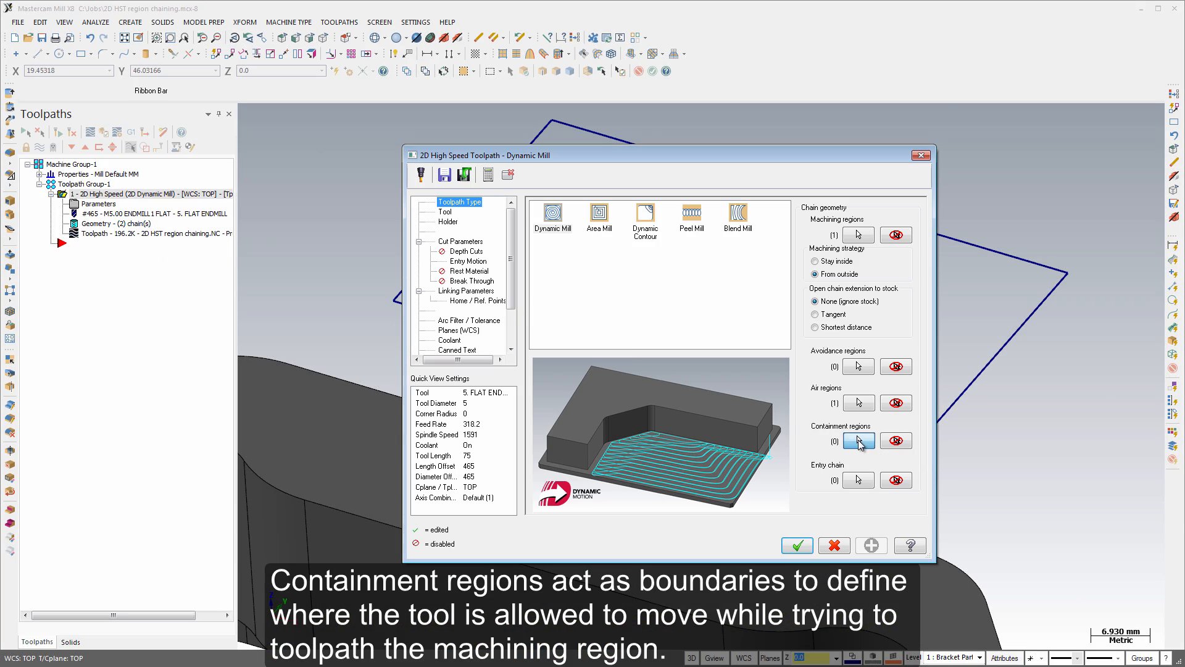
# - Set the blue rectangle chain as the first toolpath's containment region
pyautogui.click(858, 441)
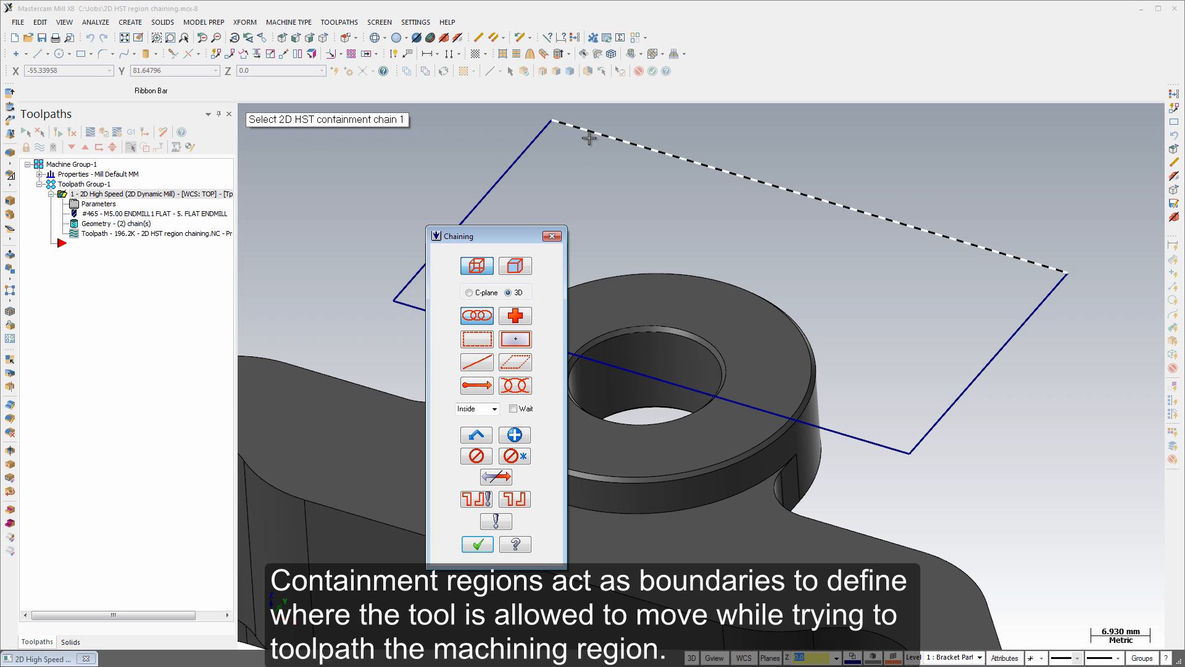
pyautogui.click(477, 543)
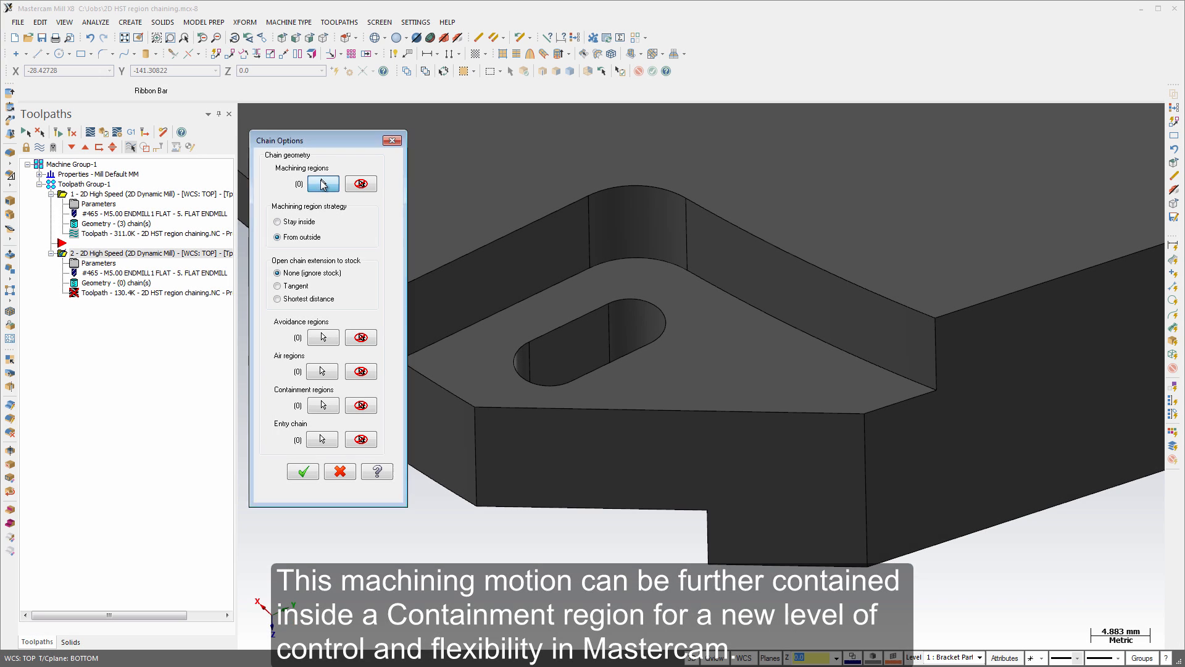
# - Chain the raised pad face as the second toolpath's machining region
pyautogui.click(321, 371)
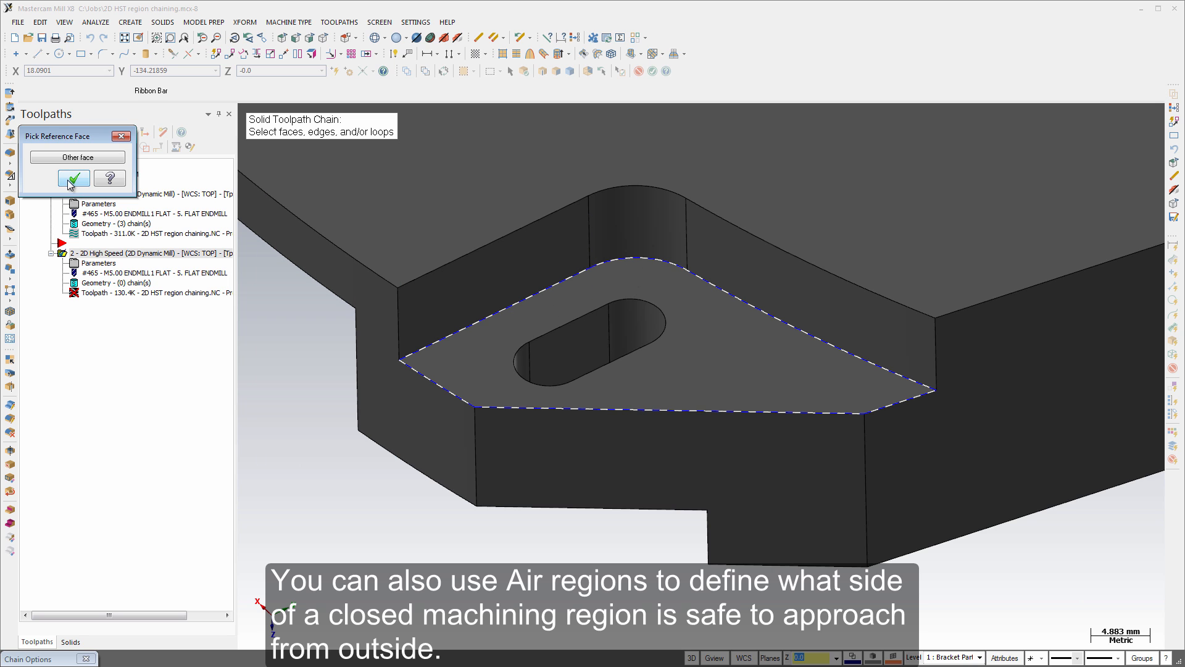
pyautogui.click(73, 178)
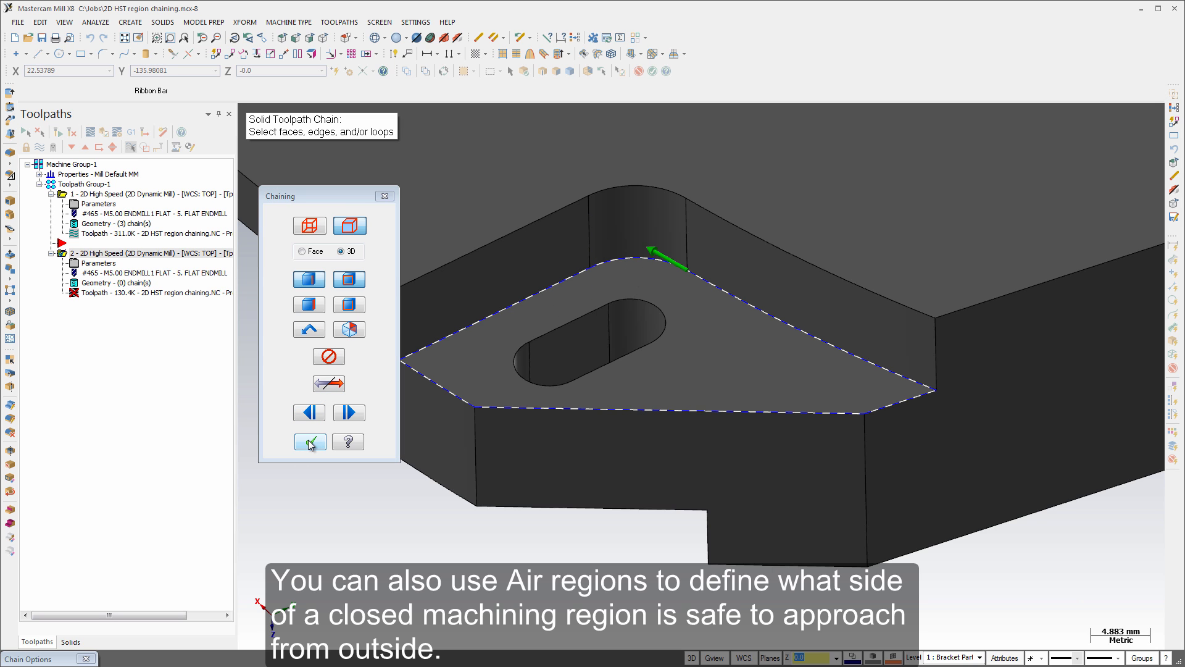
pyautogui.click(309, 441)
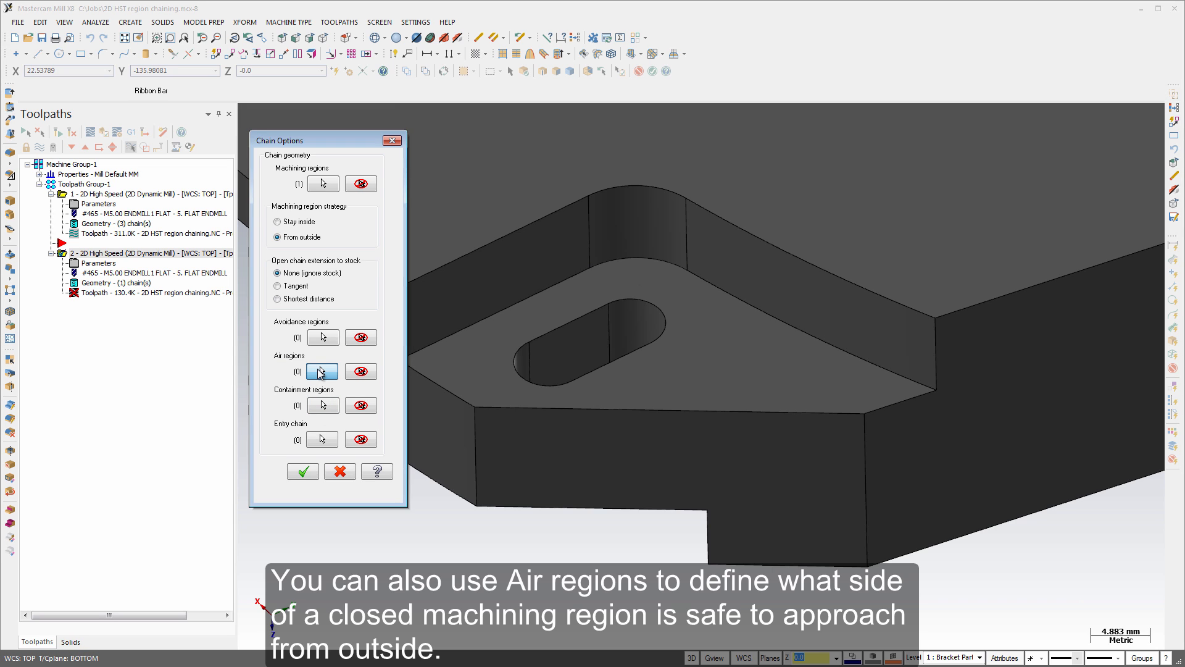
# - Chain one pad edge as the air region and regenerate the second toolpath
pyautogui.click(322, 370)
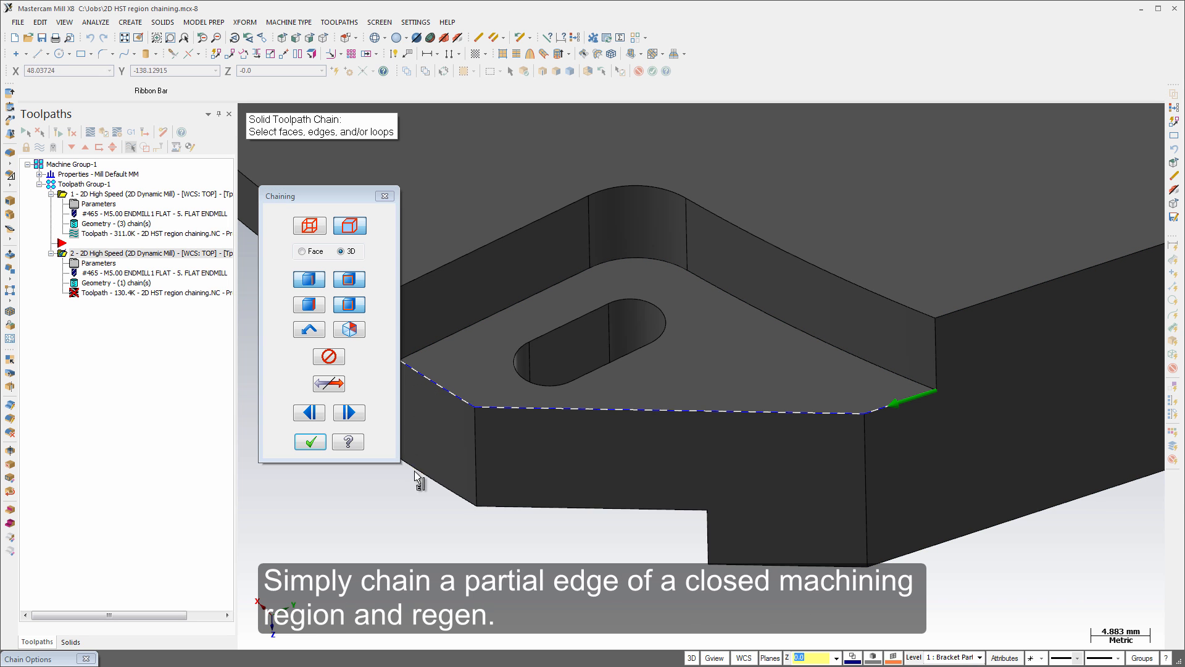
pyautogui.click(310, 441)
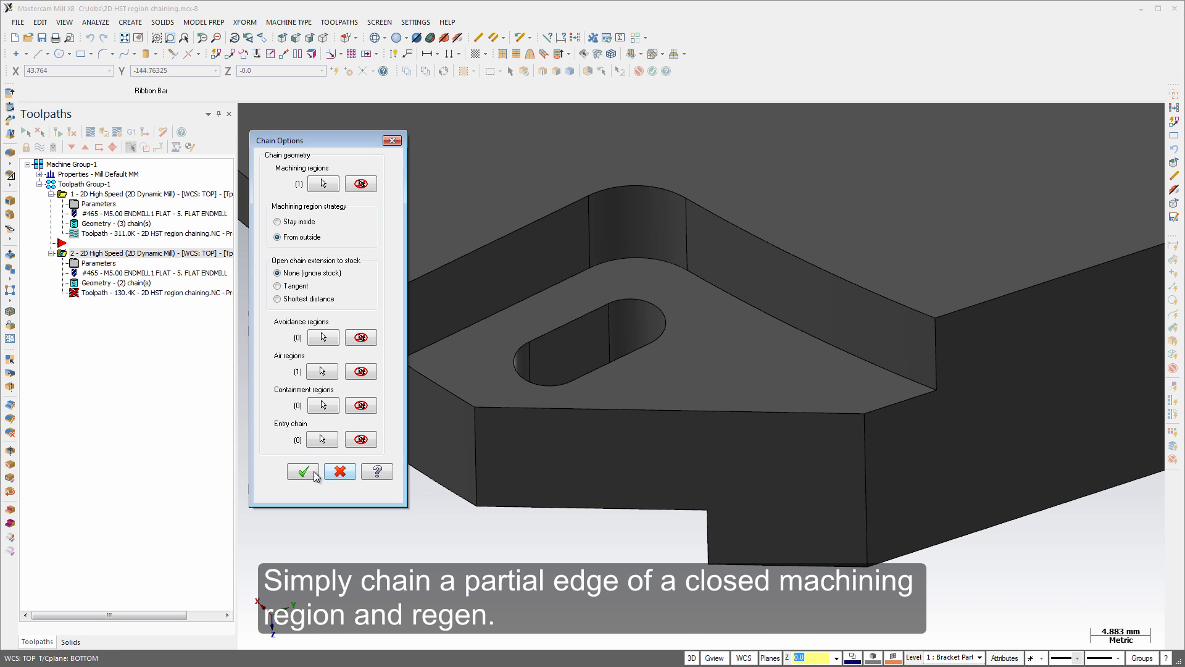
pyautogui.click(304, 471)
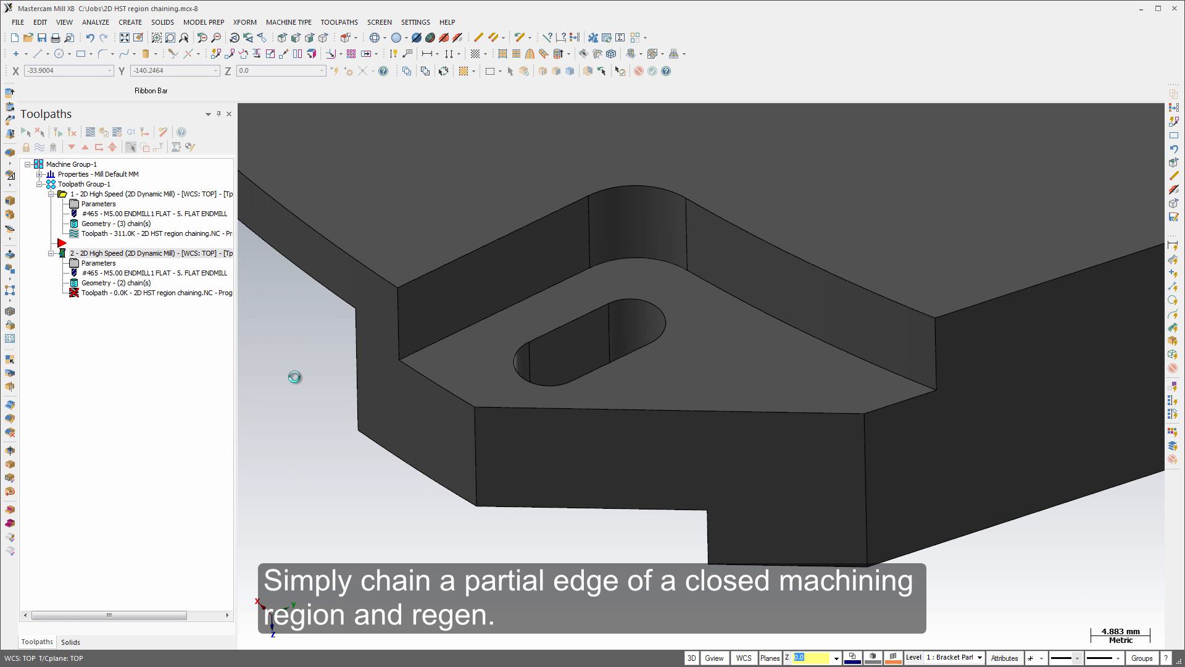